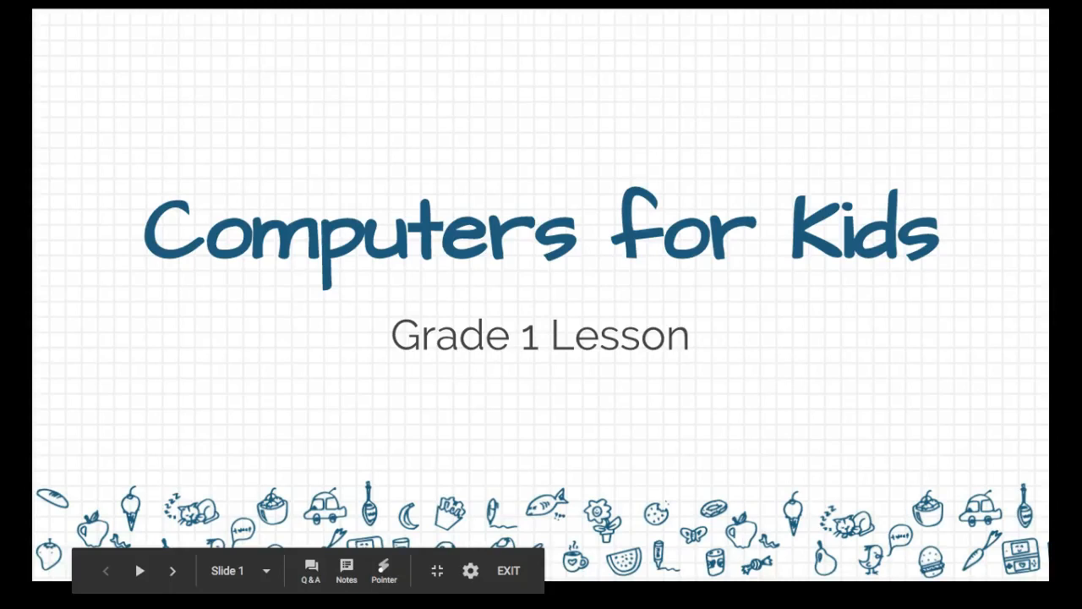
Step: Advance the Computers for Kids slideshow from the title slide using the presenter toolbar
{"action": "left_click", "coordinate": [171, 569]}
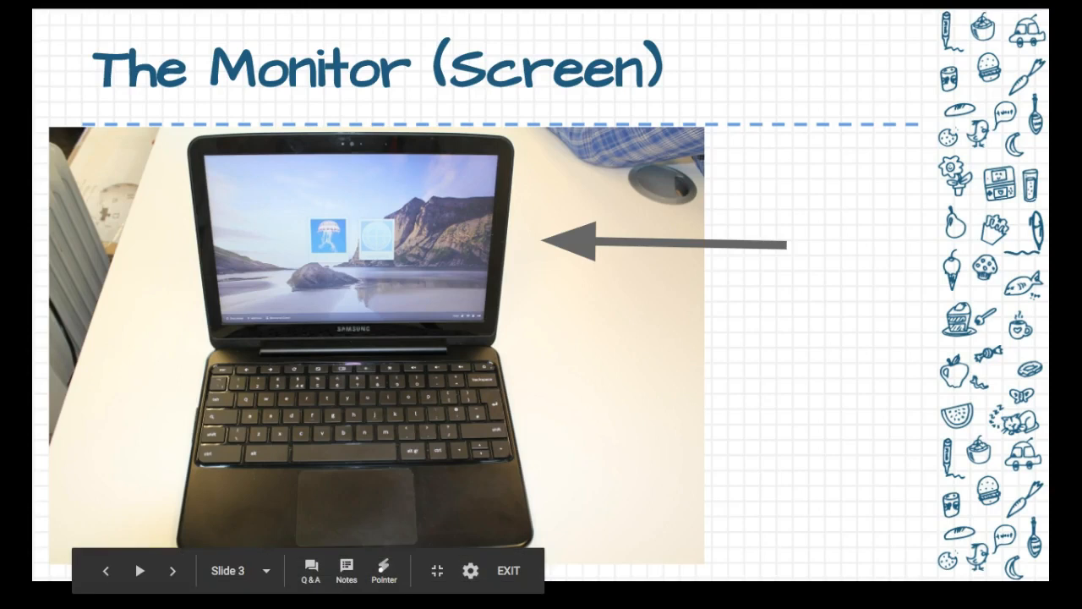
{"action": "left_click", "coordinate": [383, 570]}
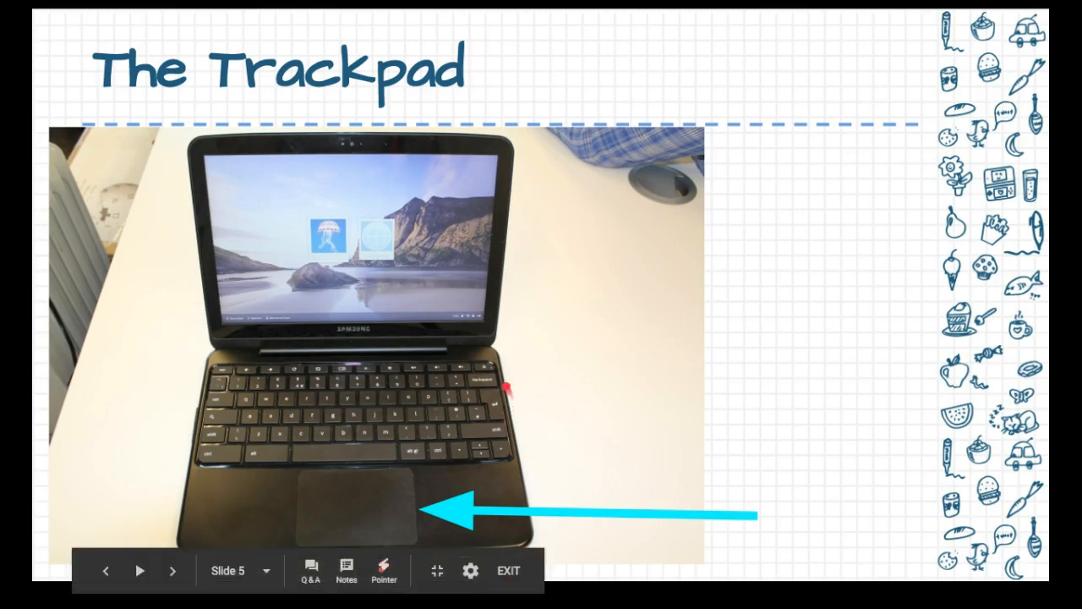
{"action": "mouse_move", "coordinate": [218, 349]}
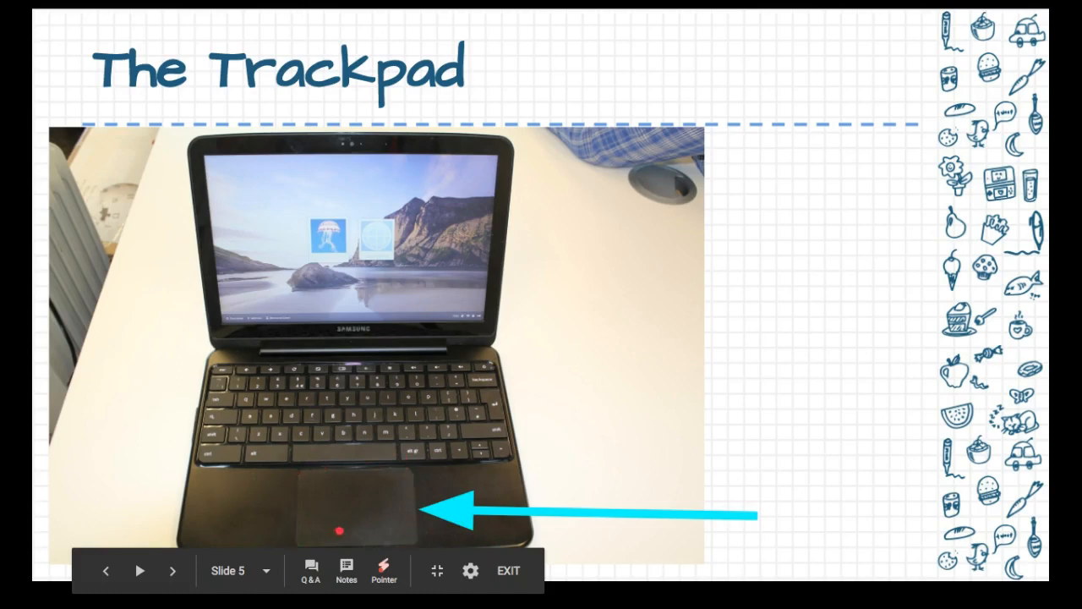
{"action": "mouse_move", "coordinate": [395, 497]}
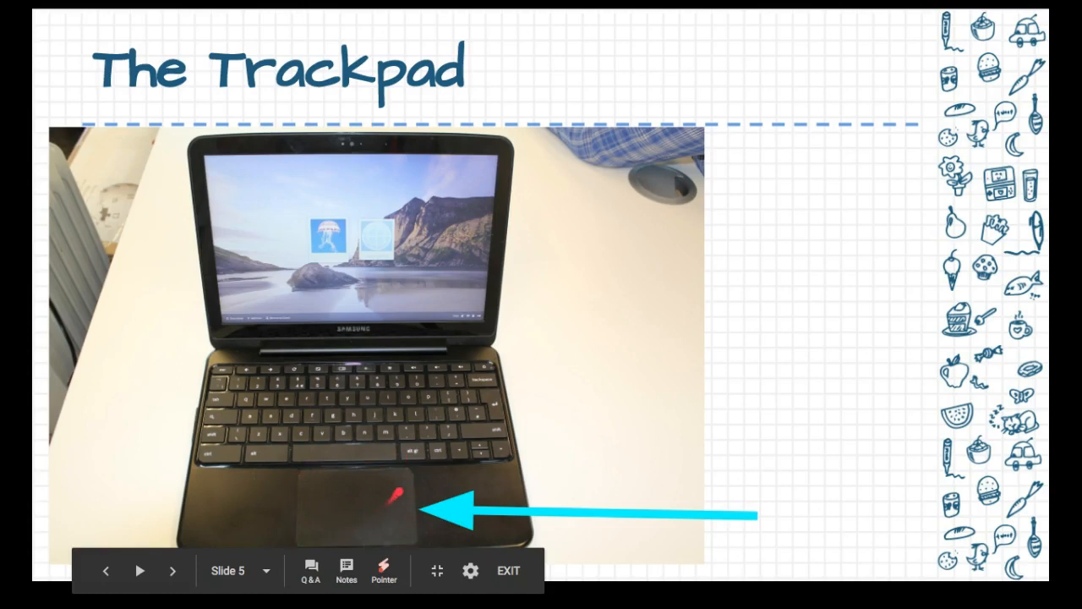
{"action": "mouse_move", "coordinate": [340, 389]}
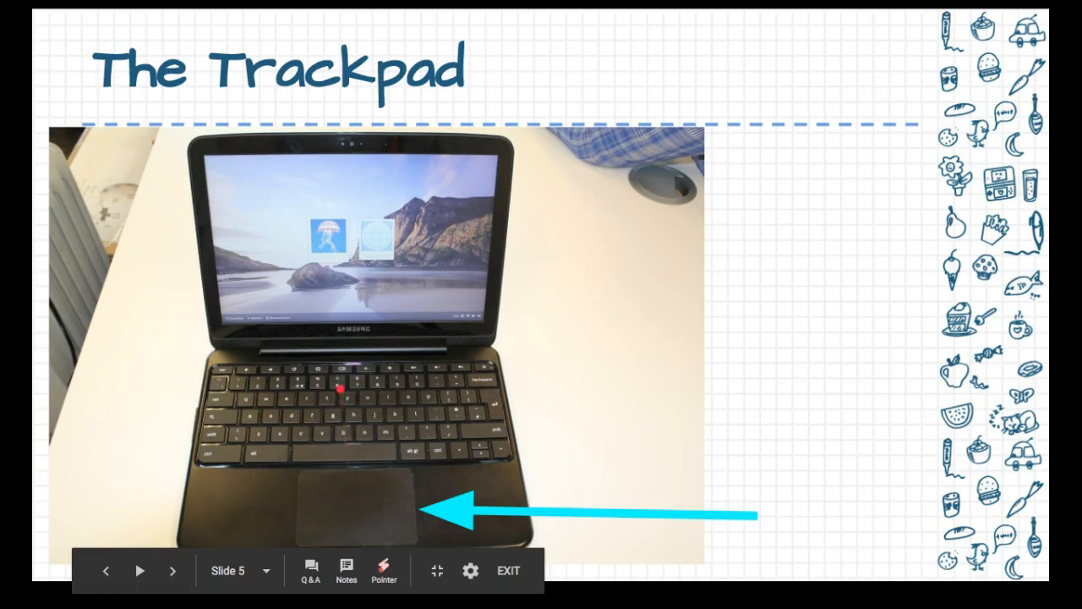
{"action": "mouse_move", "coordinate": [324, 436]}
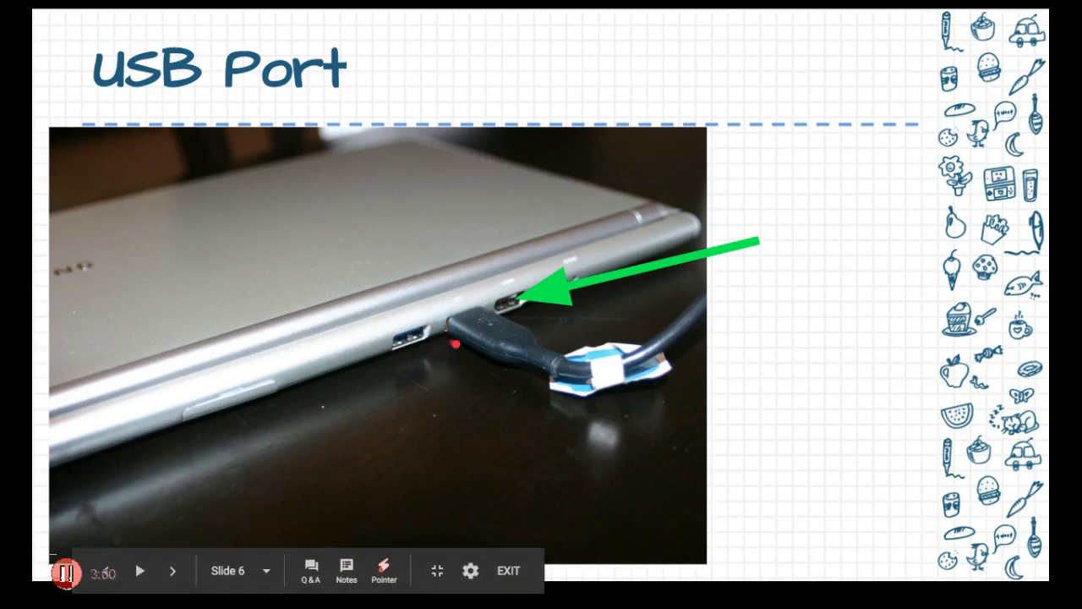
Step: Advance to Slide 6, USB Port, showing the port beside the plugged-in cable
{"action": "left_click", "coordinate": [173, 570]}
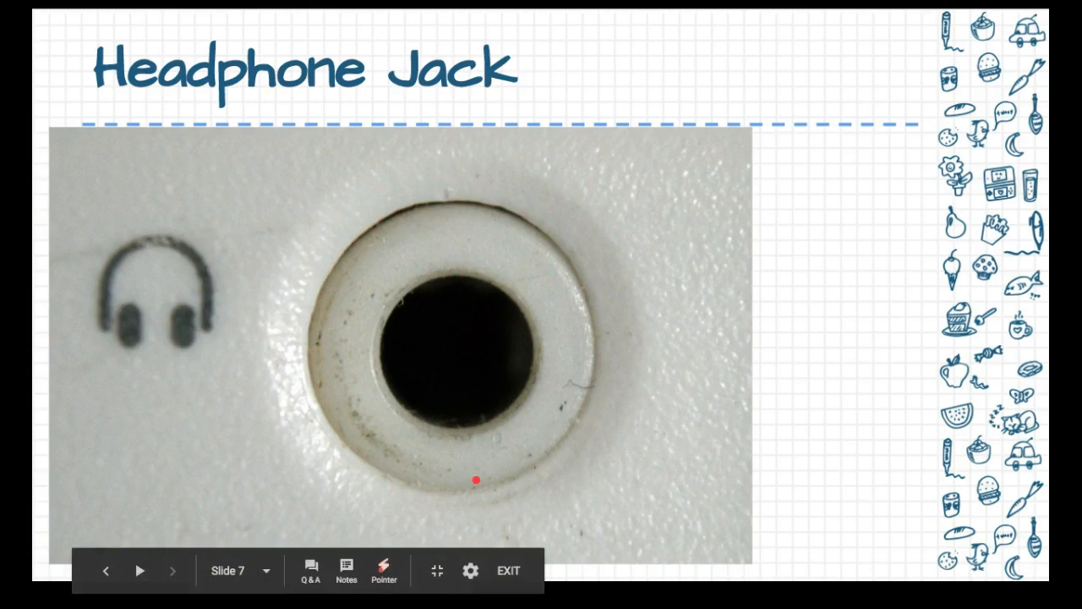
{"action": "mouse_move", "coordinate": [481, 338]}
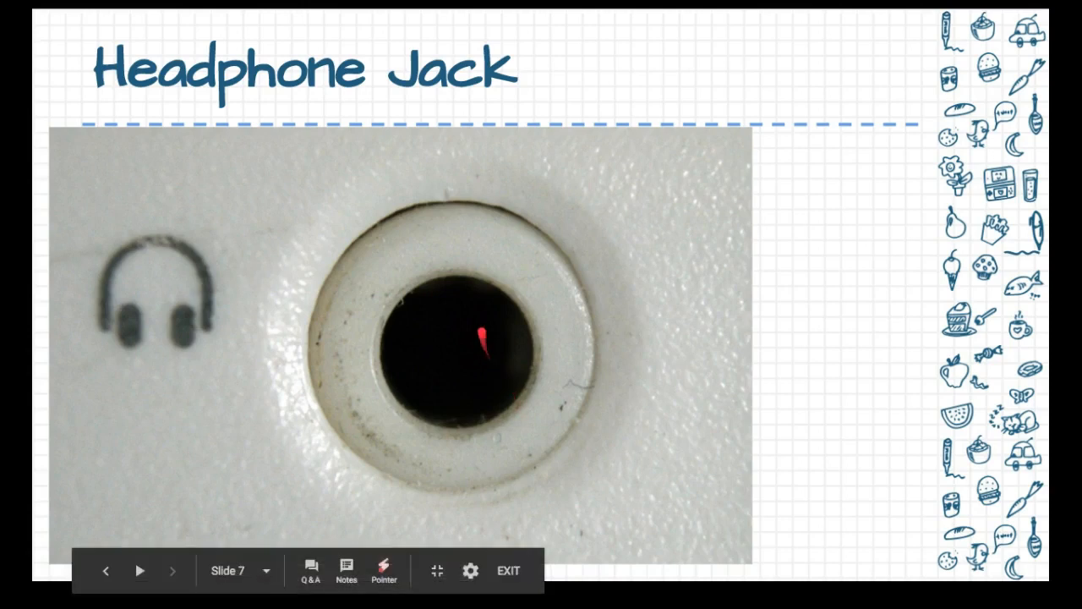
{"action": "mouse_move", "coordinate": [378, 455]}
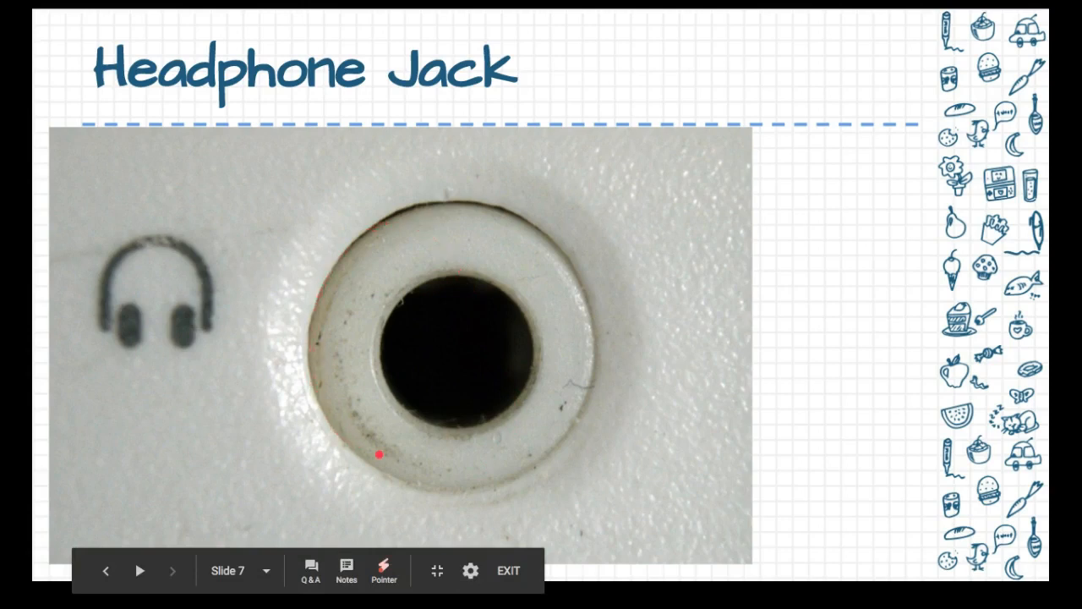